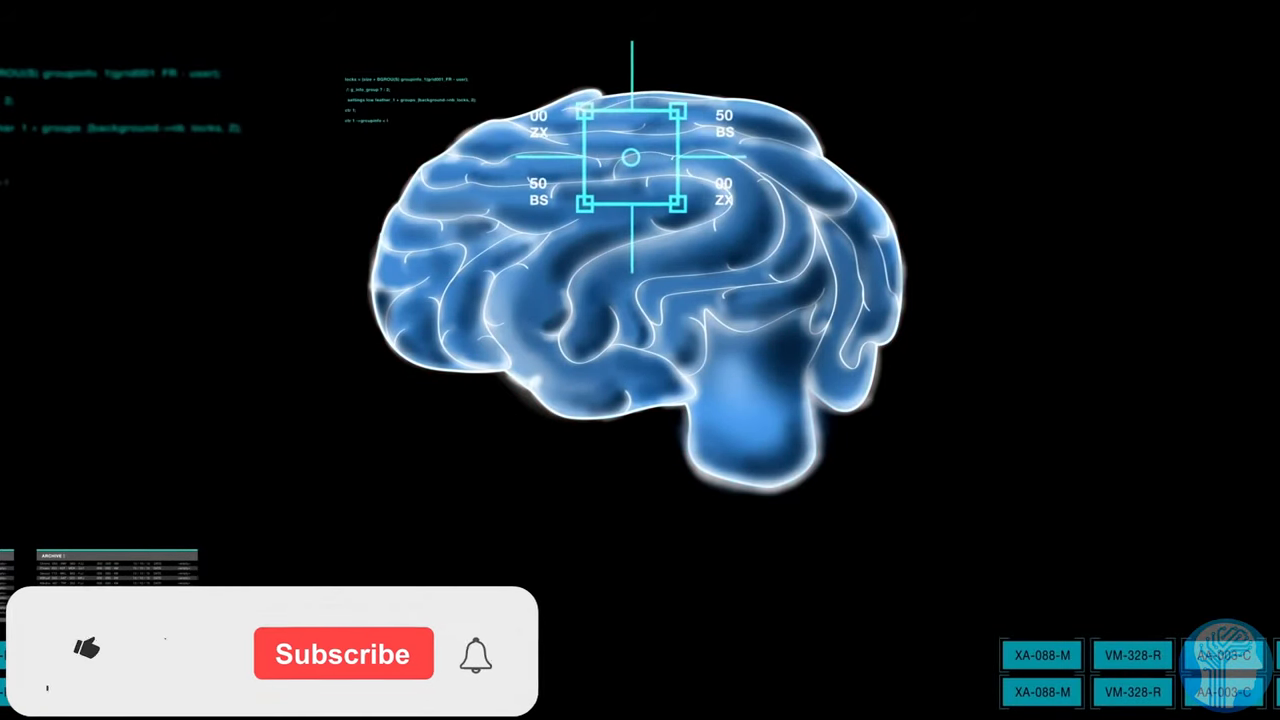
left_click(88, 648)
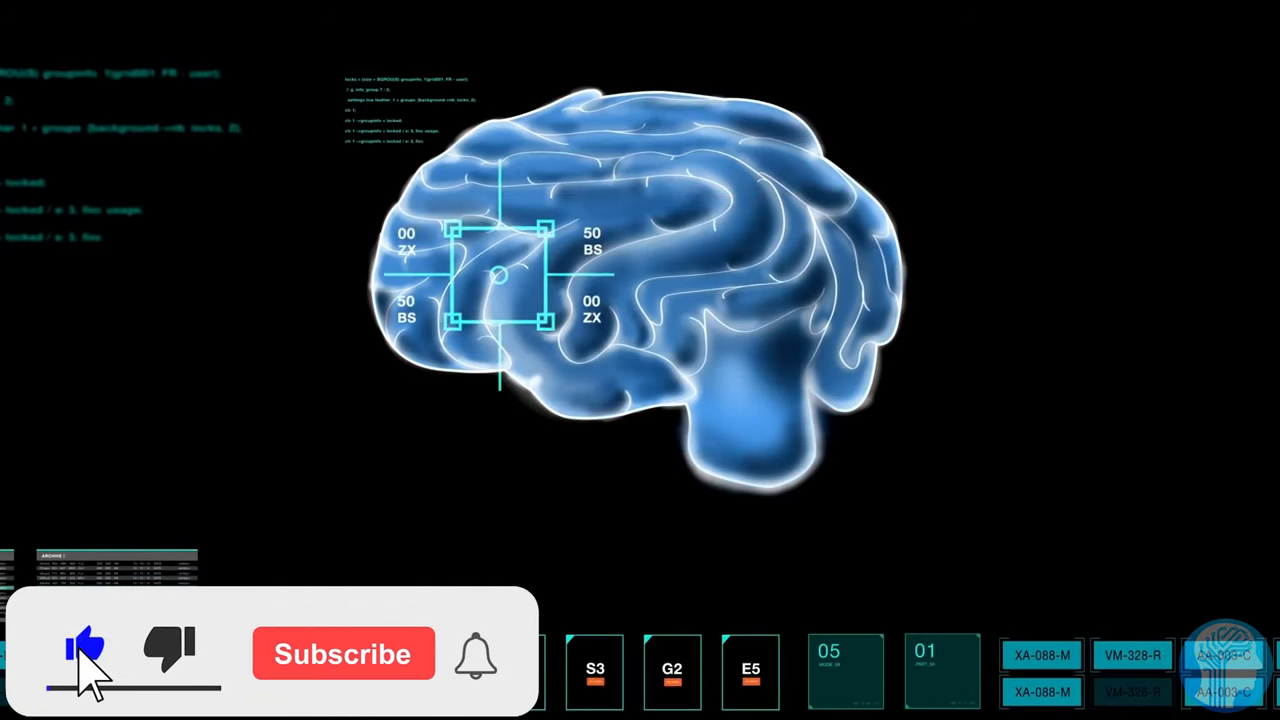
left_click(344, 654)
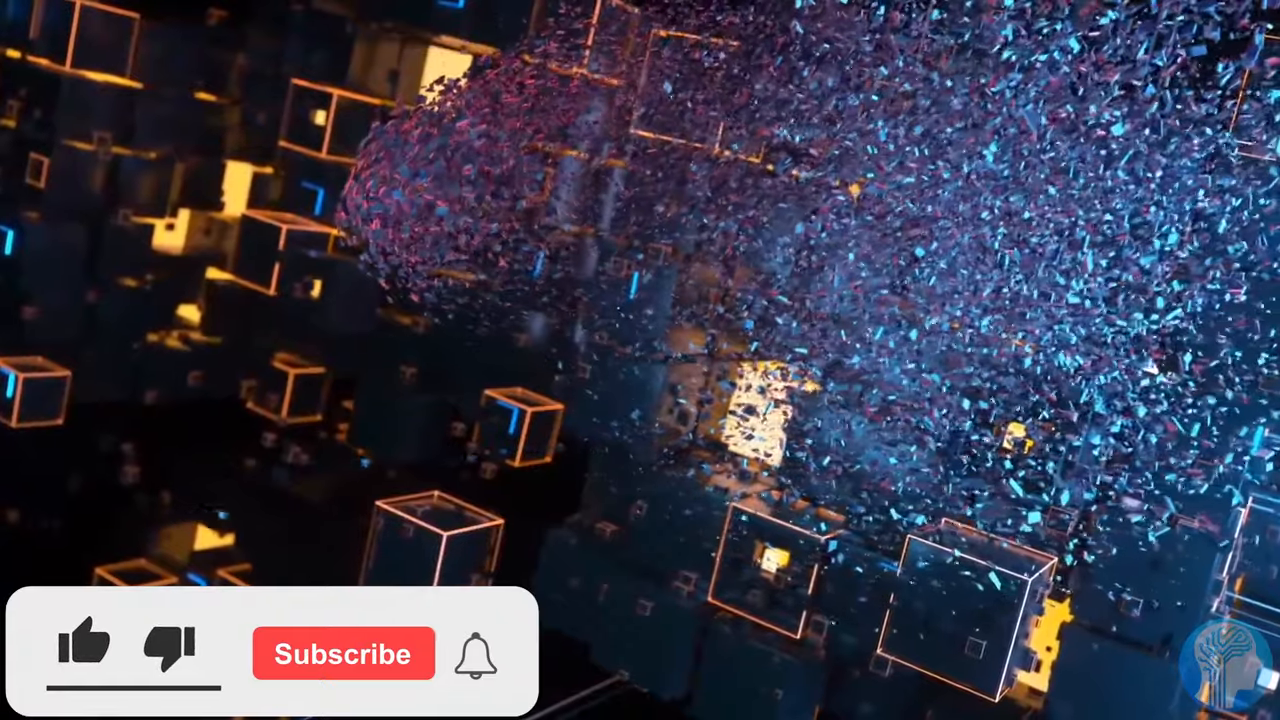
left_click(84, 644)
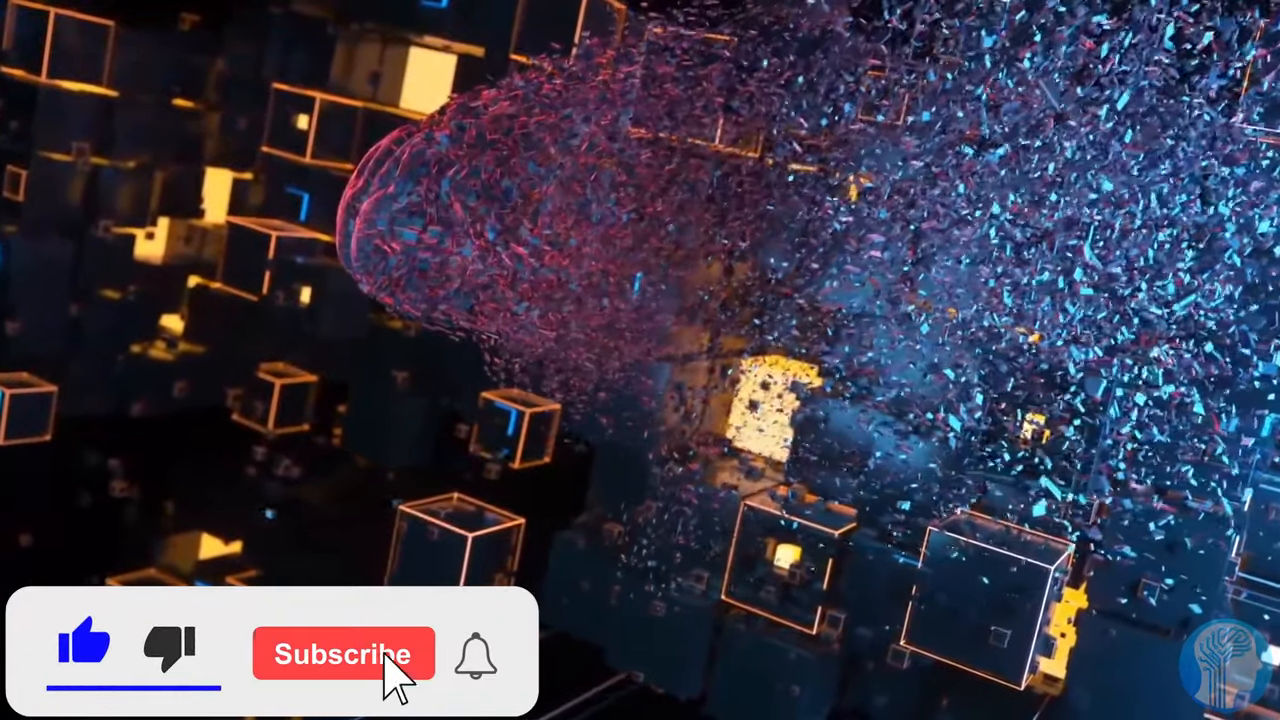
left_click(344, 656)
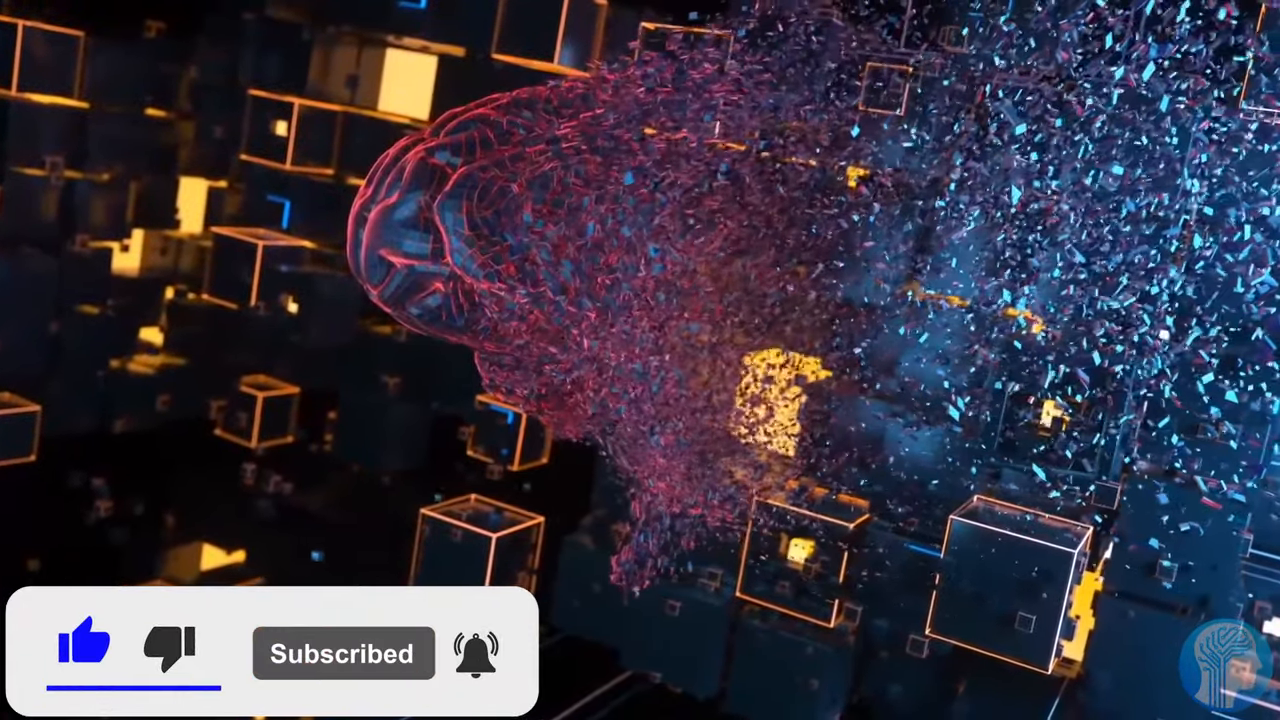